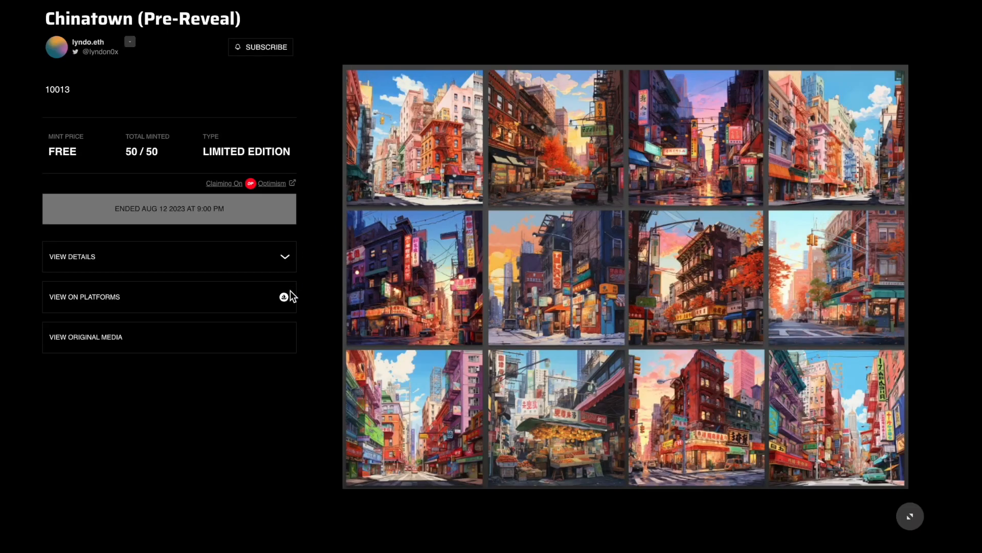
Step: Review the minted collection on OpenSea
click(283, 296)
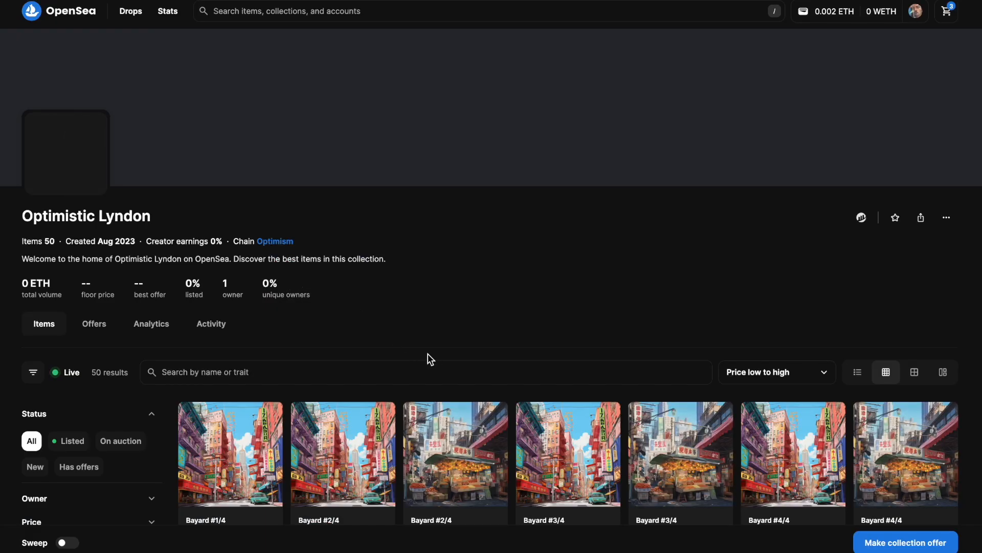
scroll(down, 3)
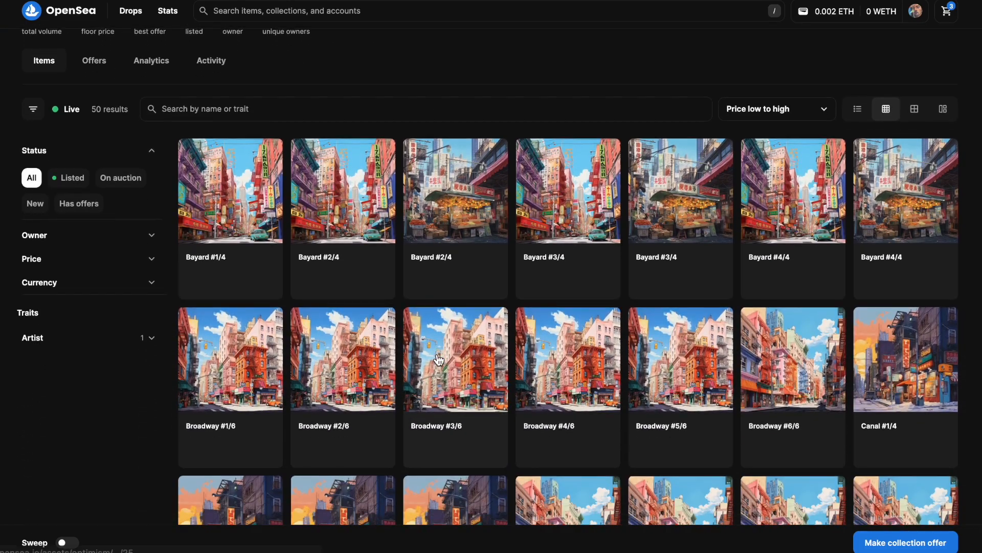
scroll(down, 3)
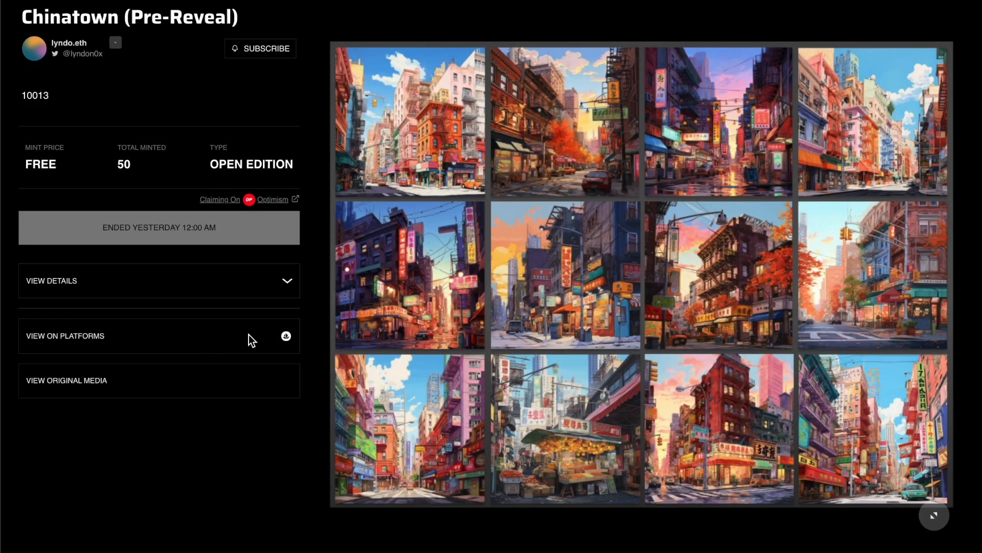
mouse_move(215, 345)
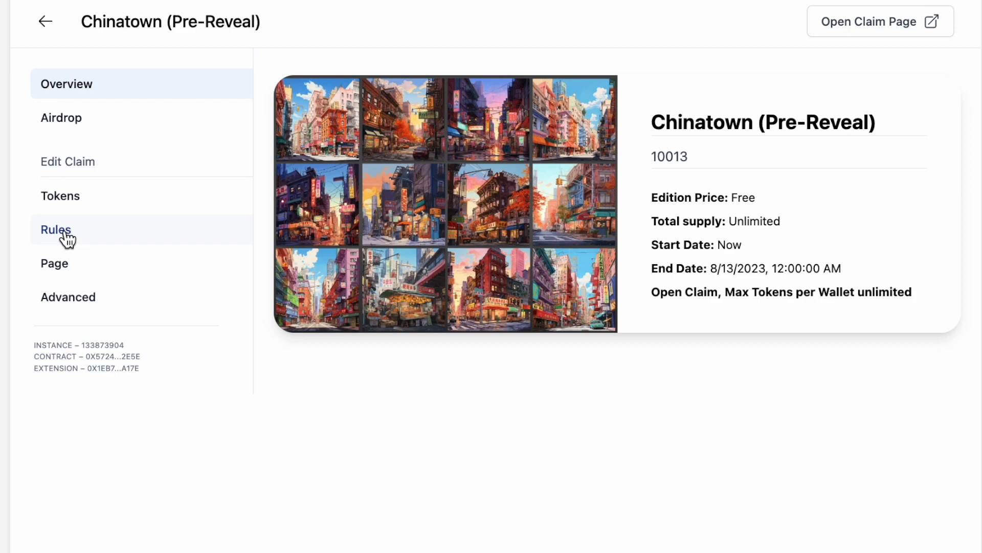
Step: In the claim's Rules, limit Token Supply to 50 and save
click(55, 229)
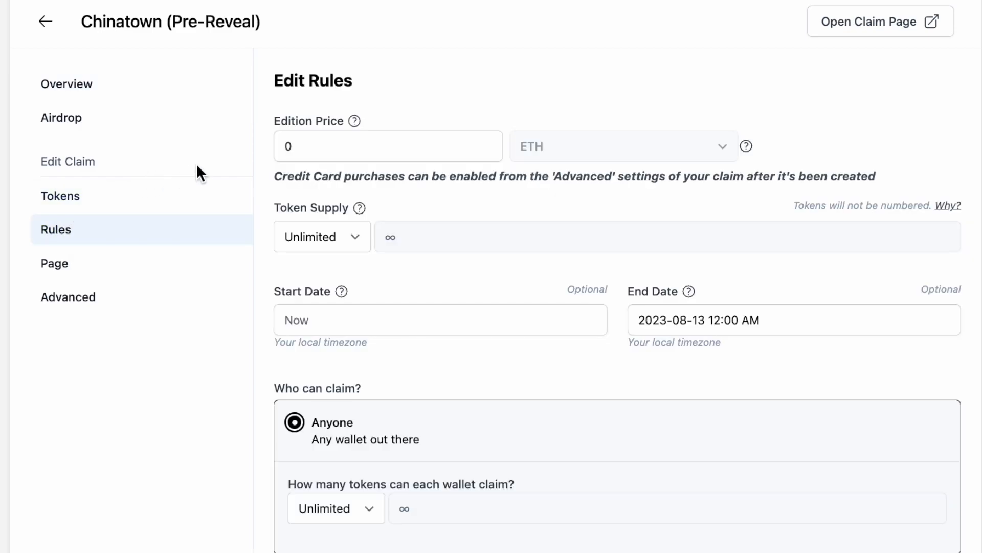
mouse_move(391, 224)
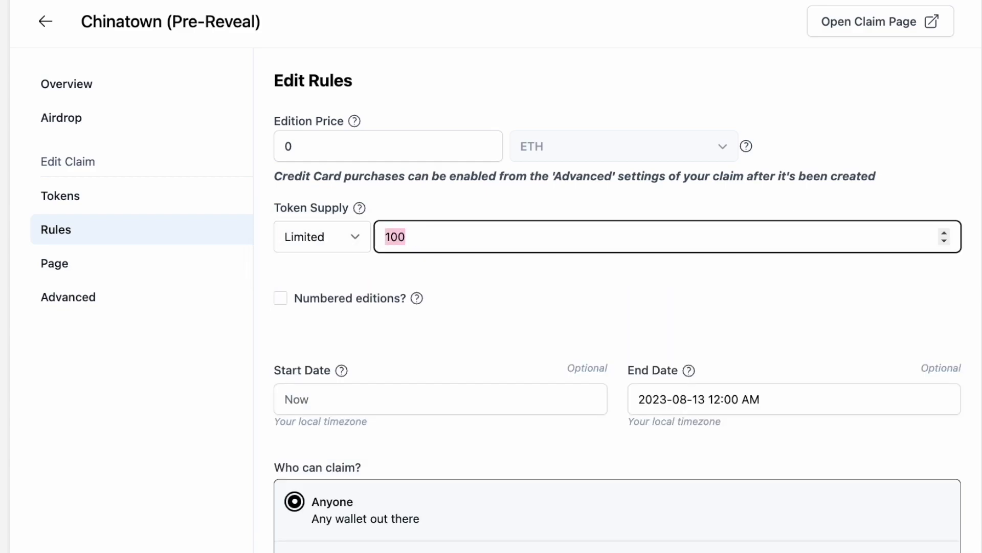
text(50)
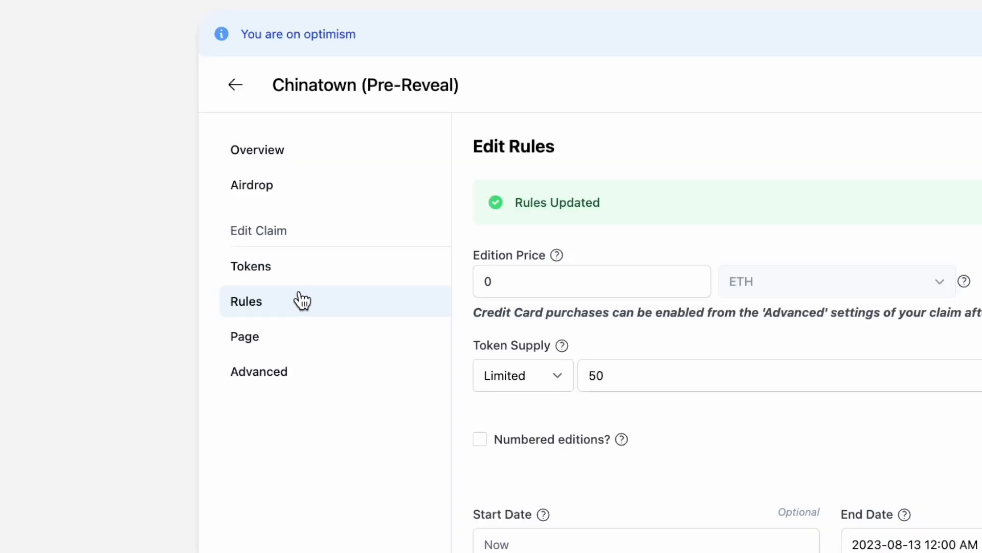
click(250, 266)
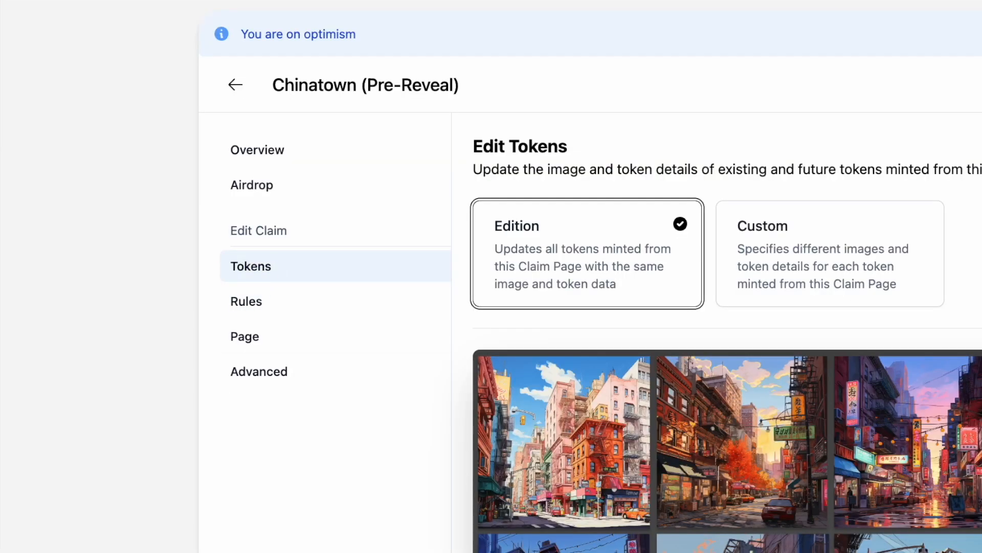
Step: Set tokens to Custom per-token details and start the metadata CSV import
click(831, 253)
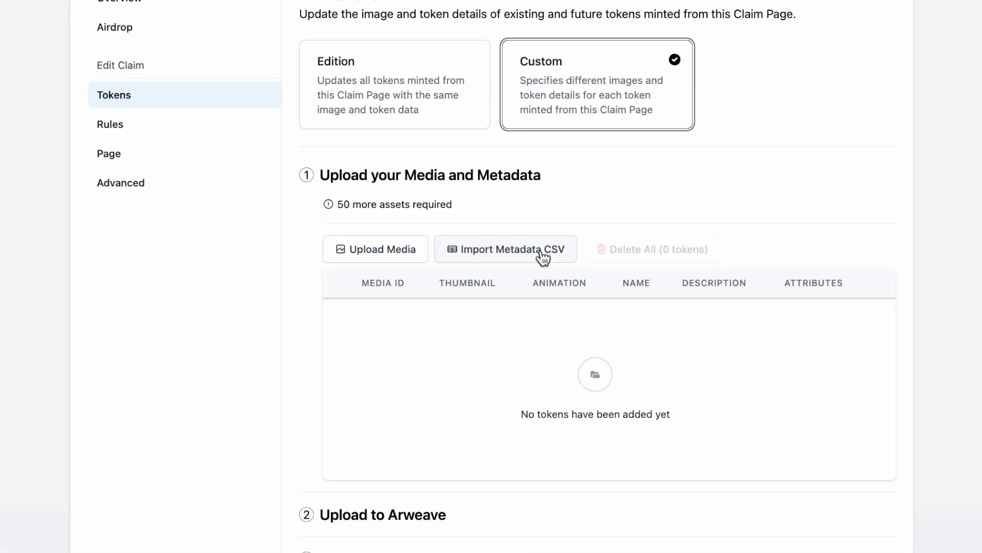
click(514, 248)
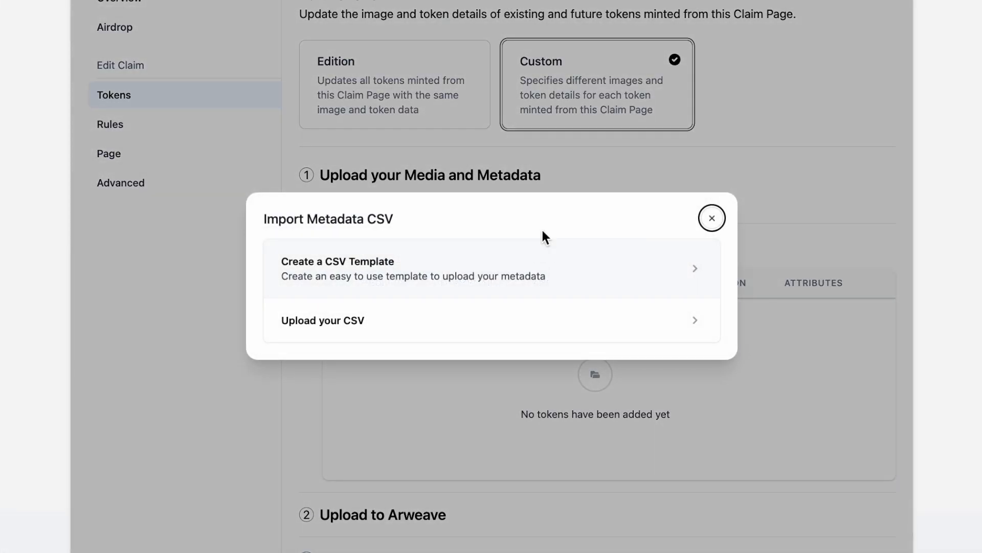
mouse_move(727, 96)
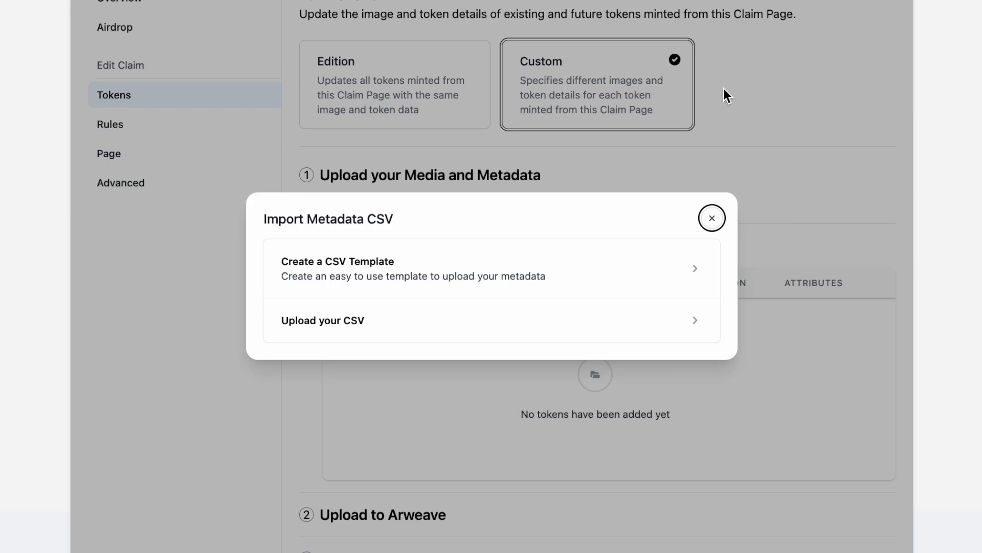
mouse_move(606, 283)
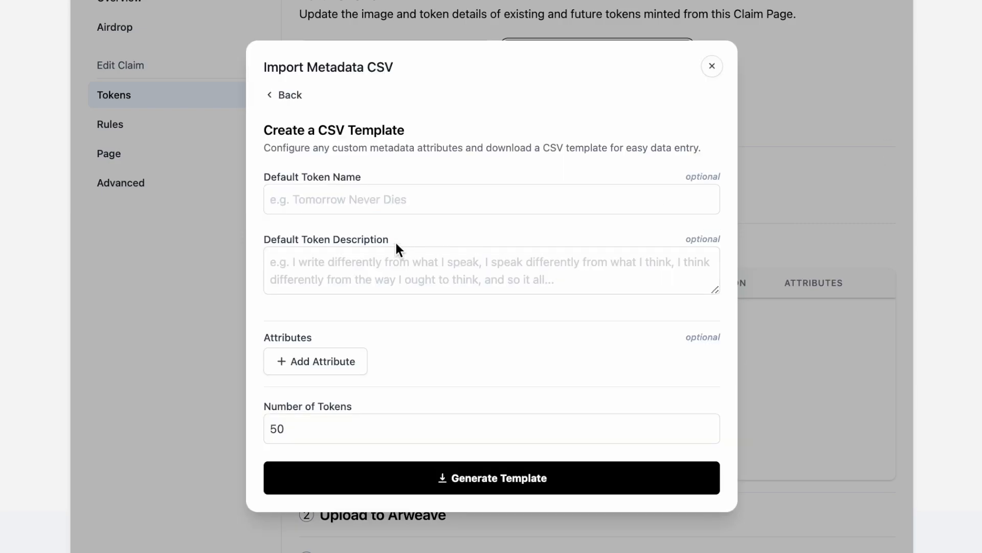
Step: Add an Artist attribute with default 'Lyn' and generate the 50-token CSV template
scroll(down, 3)
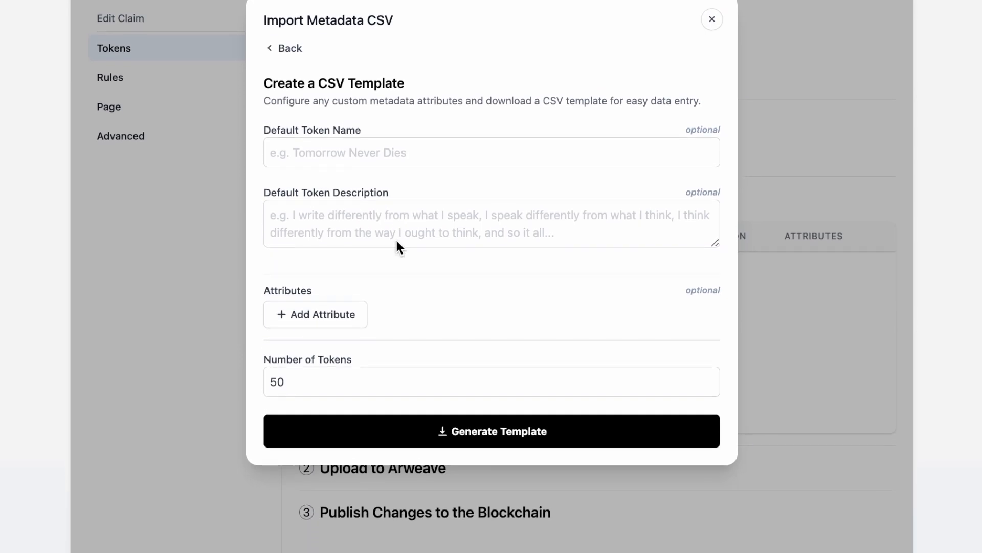
click(315, 315)
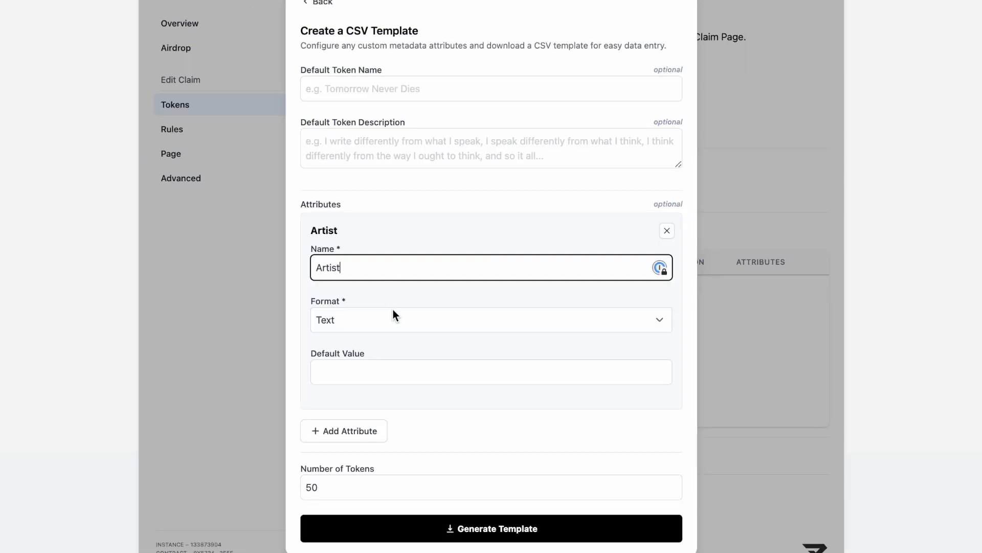
text(Lyndon)
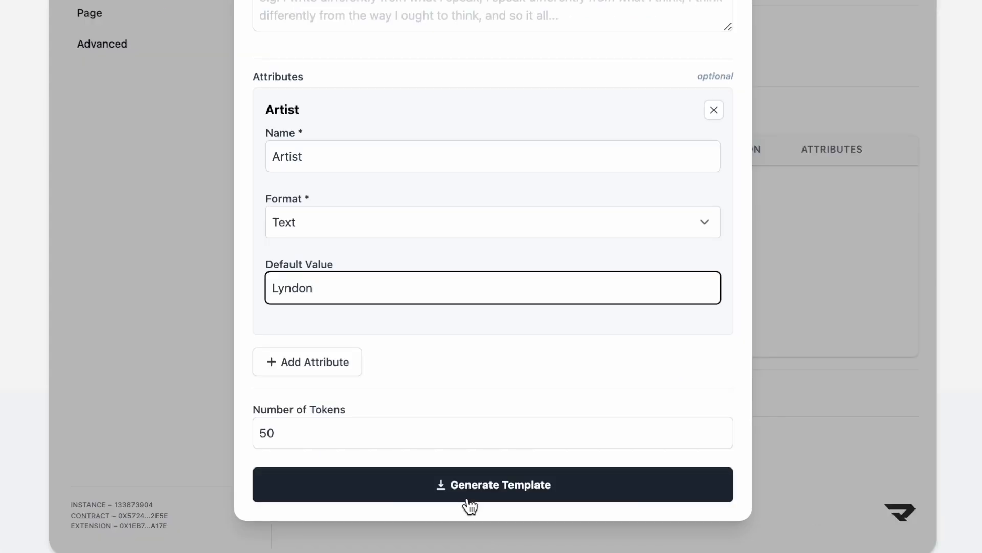
click(493, 485)
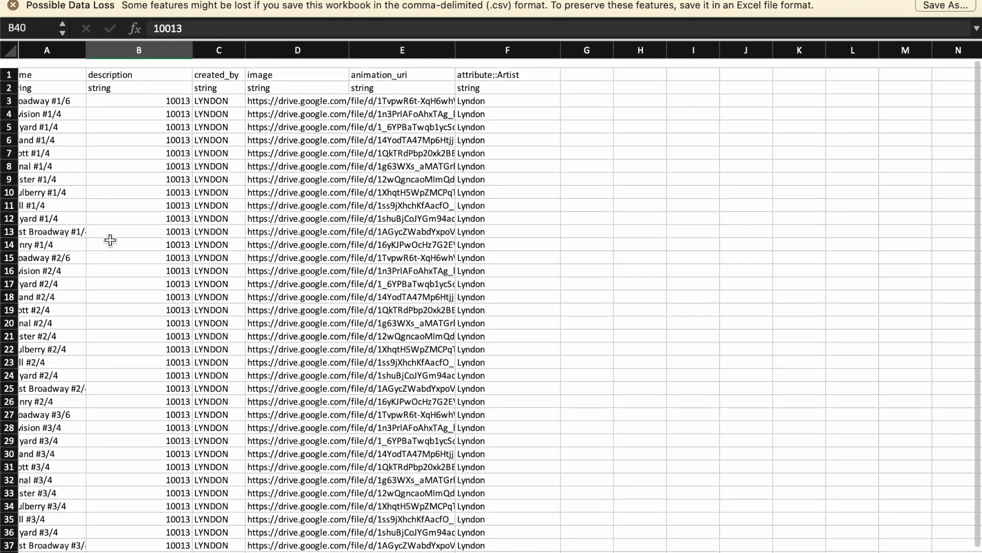
Step: Share the Chinatown Drive image folder as viewable by anyone with the link
scroll(down, 3)
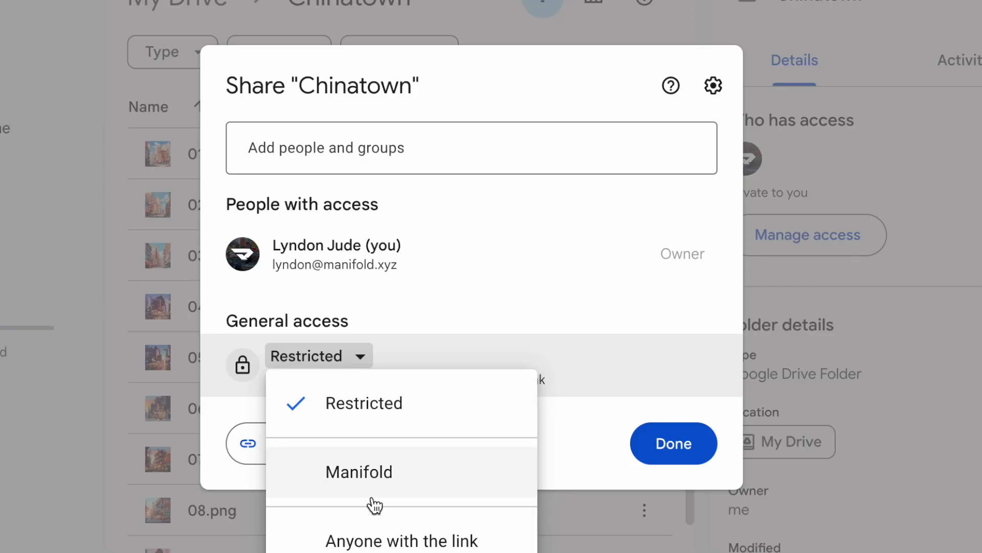
click(401, 552)
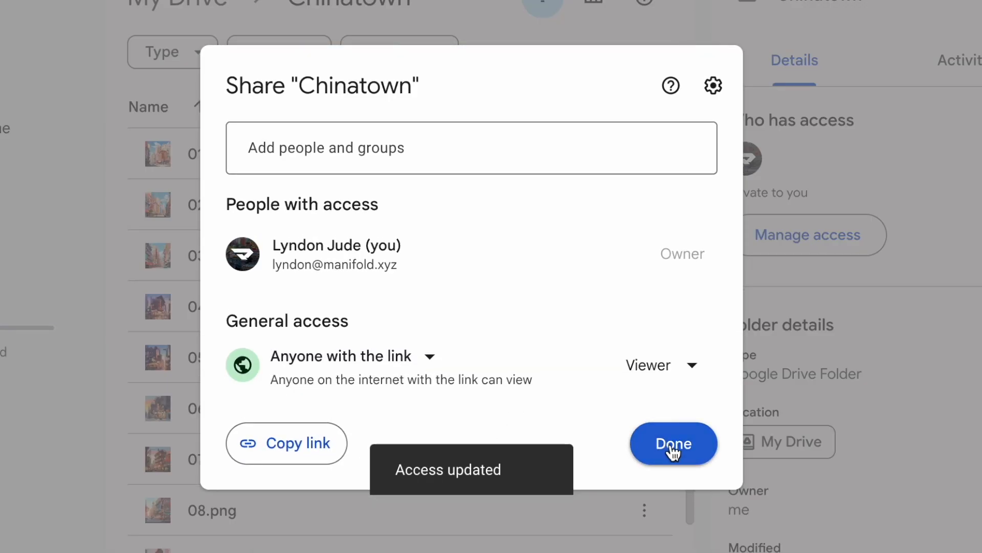
click(673, 443)
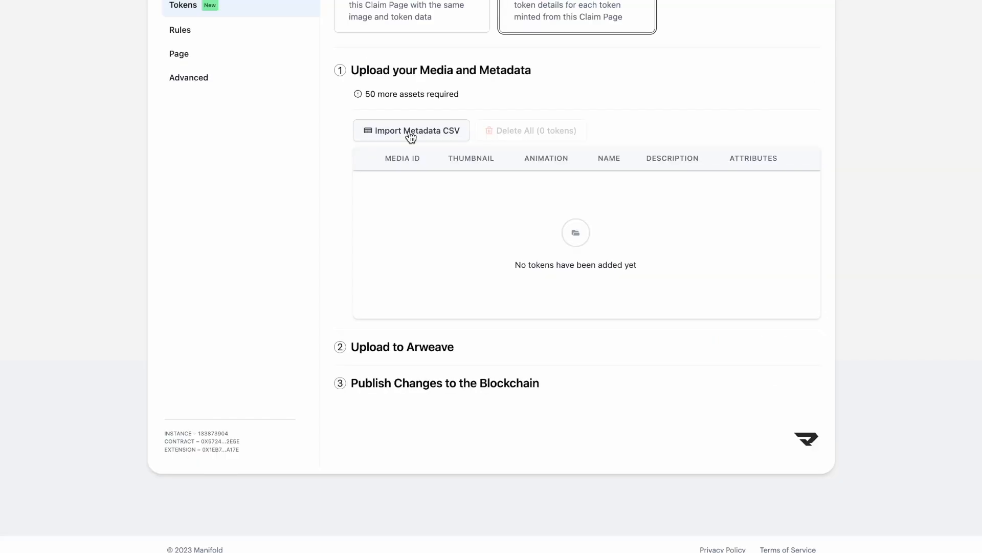
Step: Import the completed metadata CSV giving all 50 tokens names, images and Artist attribute
click(412, 131)
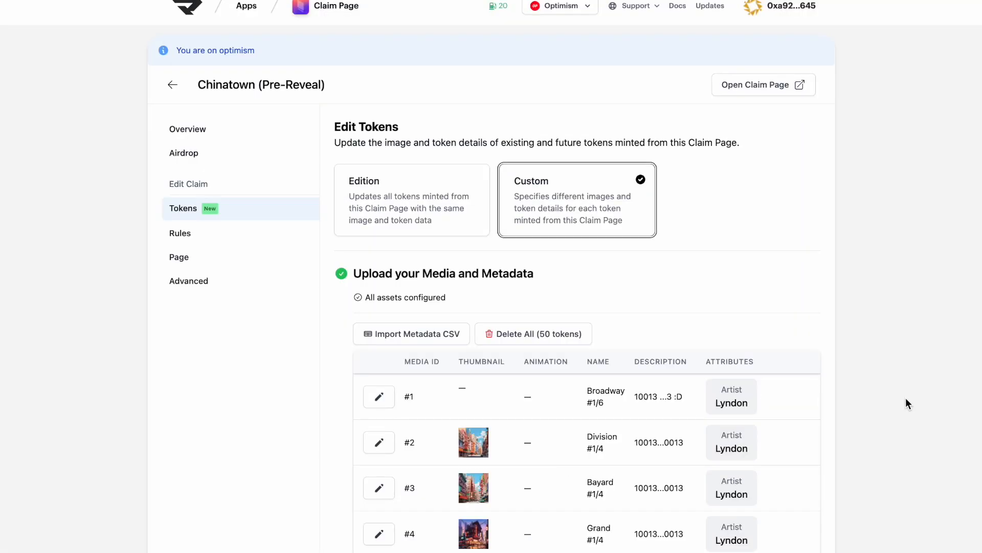
scroll(down, 3)
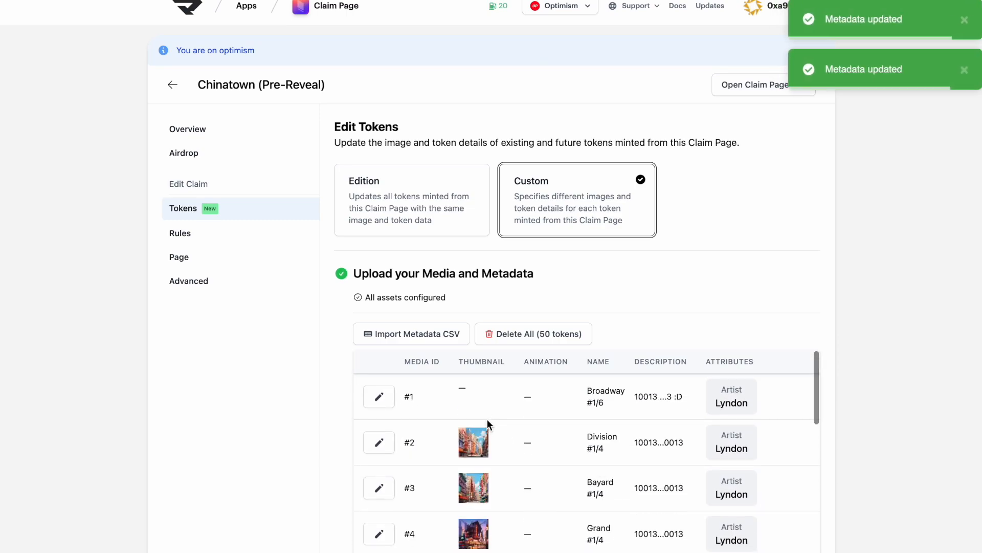
click(378, 397)
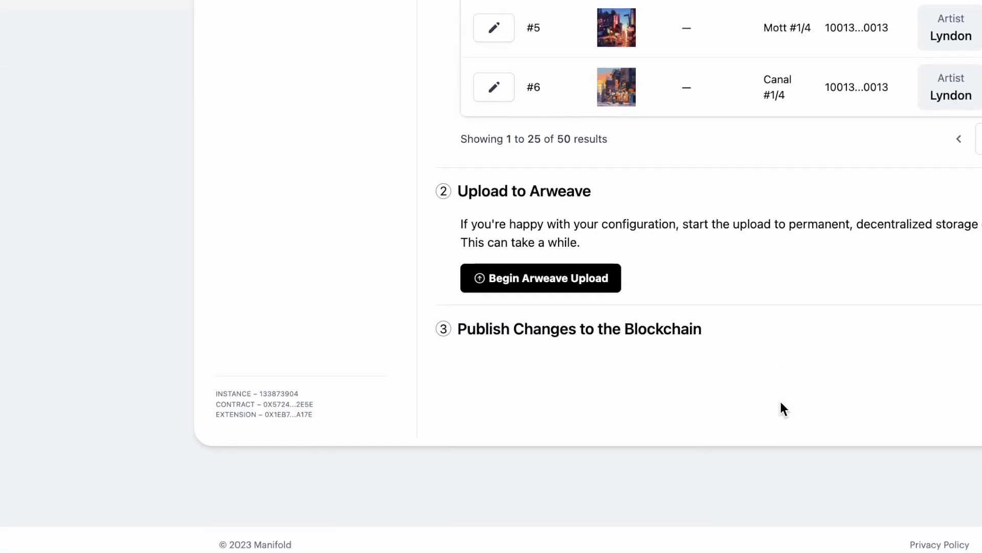
Step: Upload the 50 tokens to Arweave and publish the claim changes on-chain
click(540, 278)
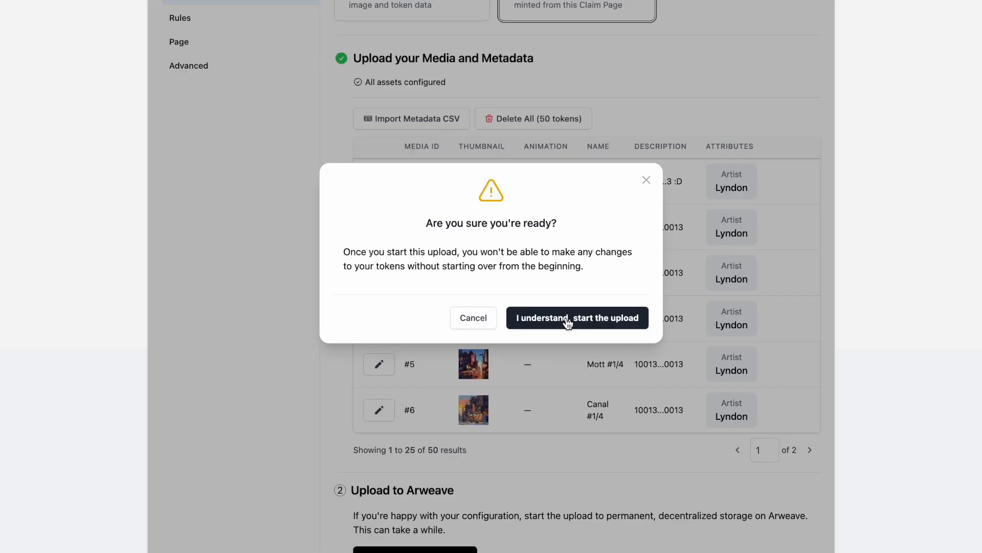
click(577, 317)
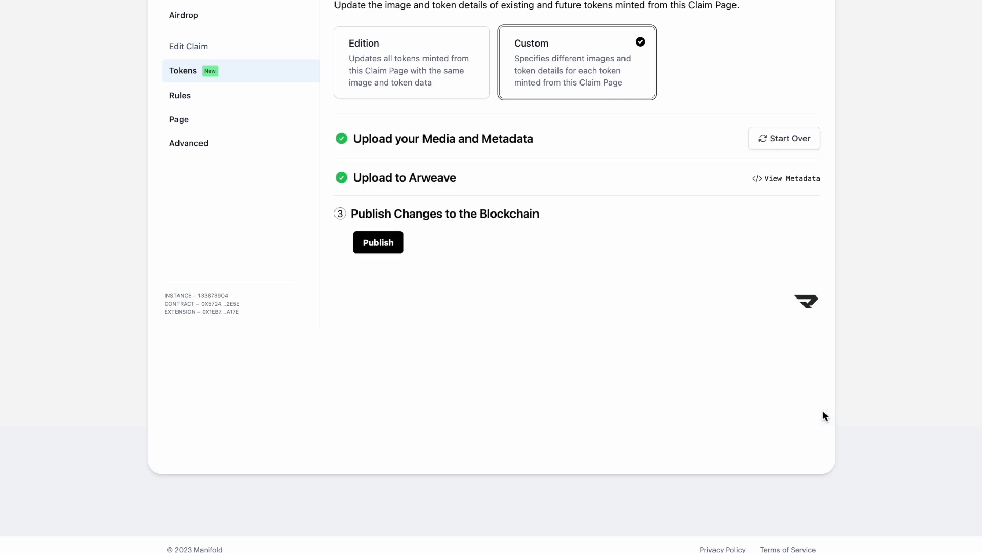
click(379, 242)
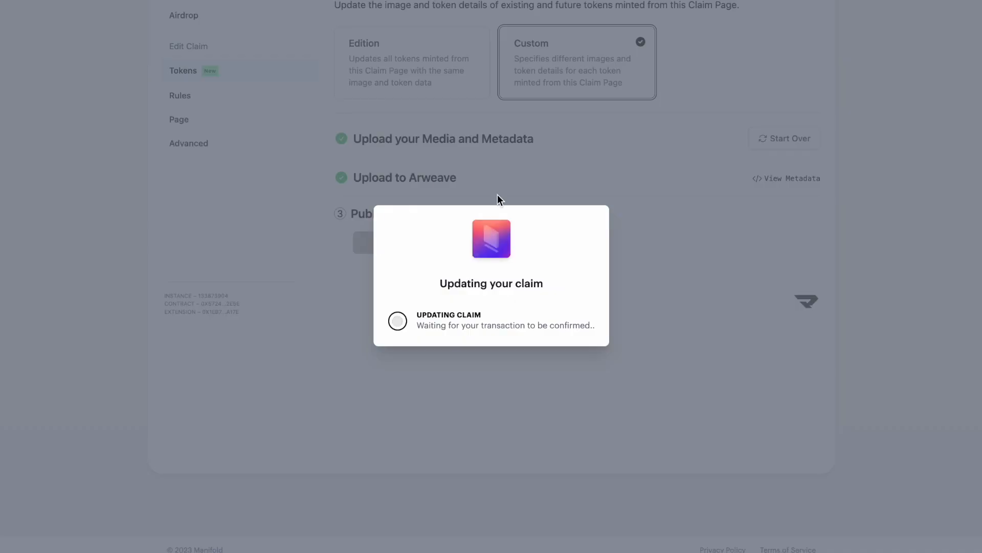